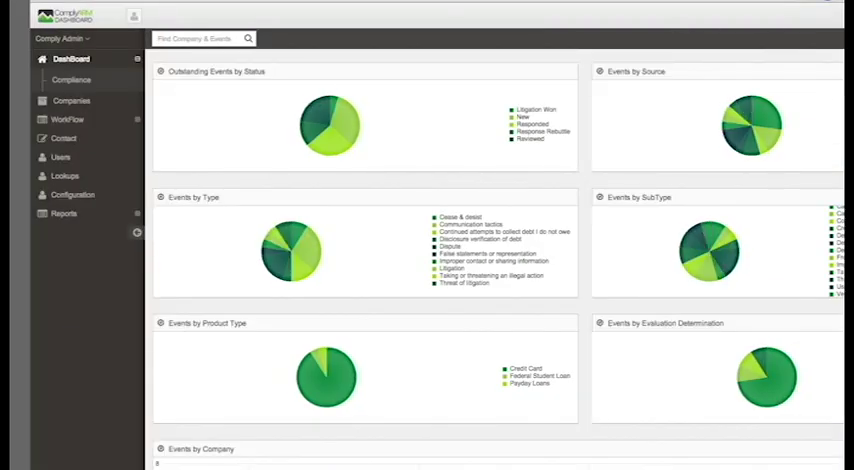
mouse_move(330, 116)
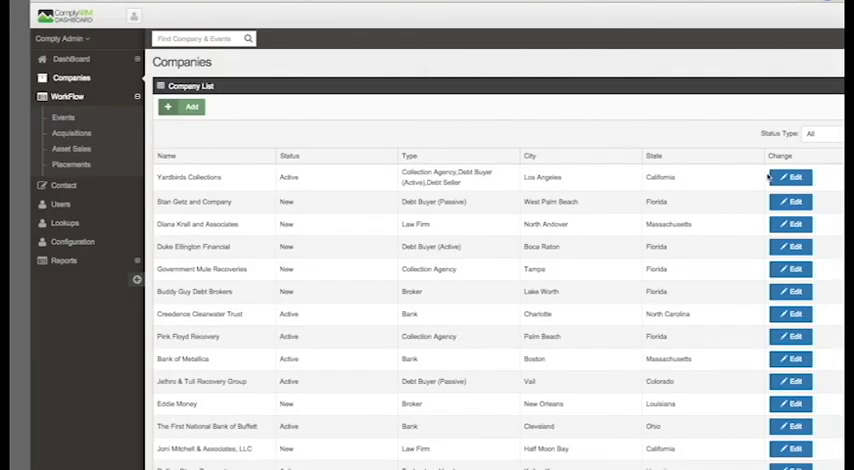
Step: Open the Yardbirds Collections company profile from the Company List
click(792, 176)
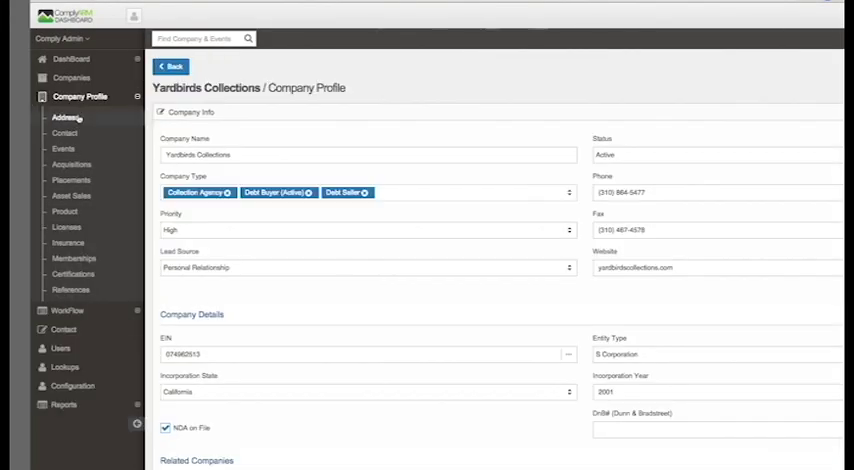